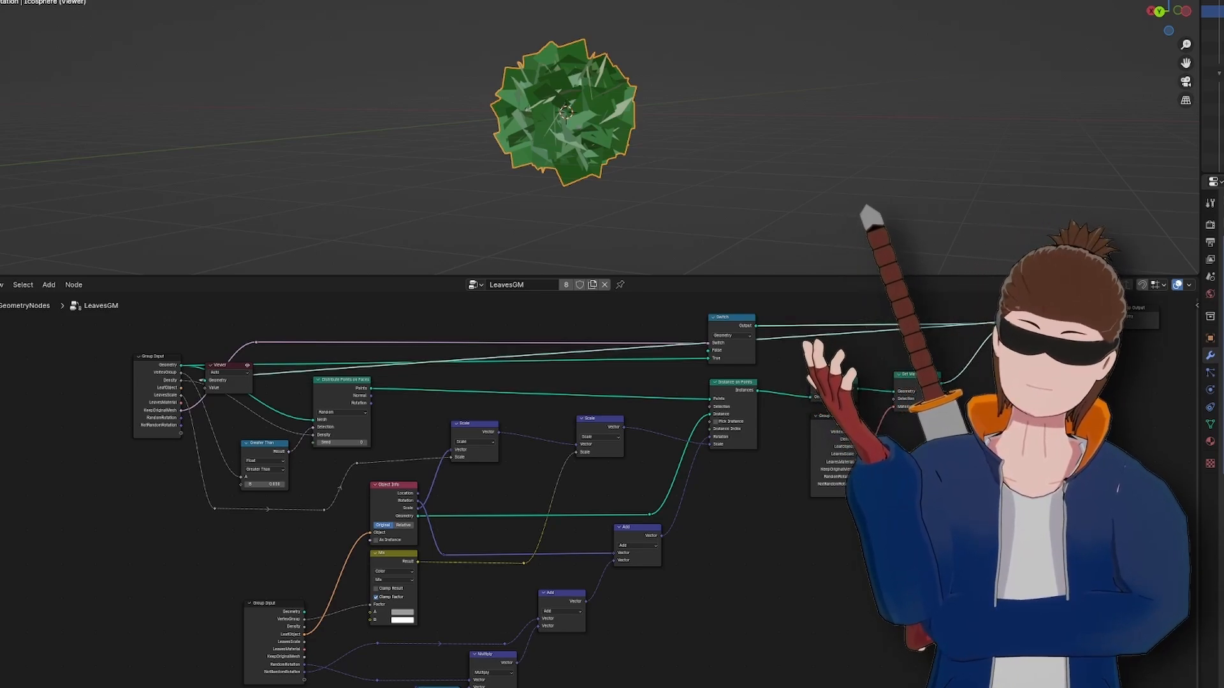
pyautogui.moveTo(238, 391)
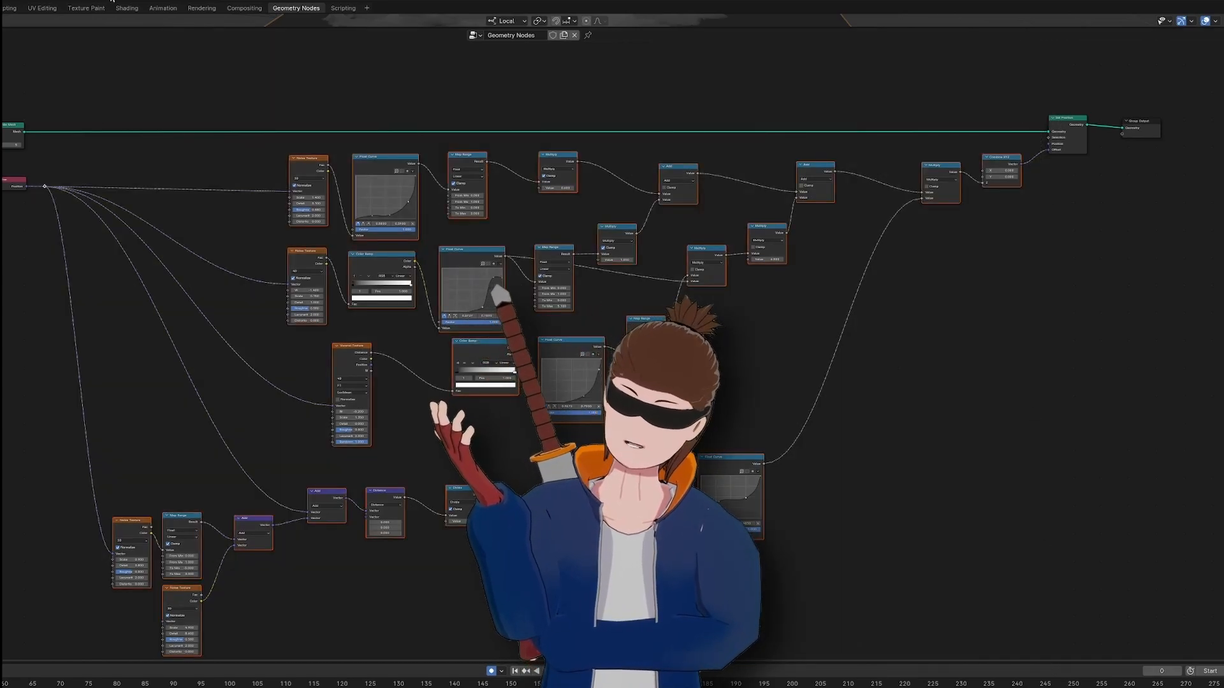
# Step: Switch over to the browser where the boss-fight 3D montage video plays
pyautogui.click(126, 8)
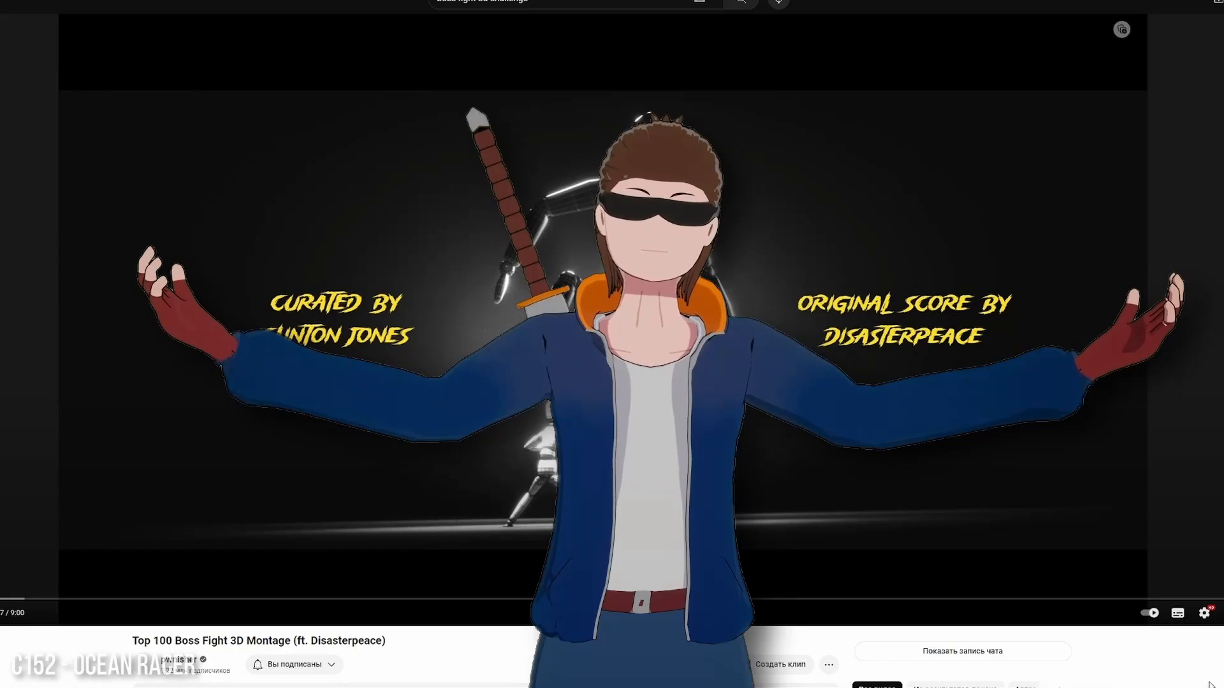
pyautogui.moveTo(1215, 659)
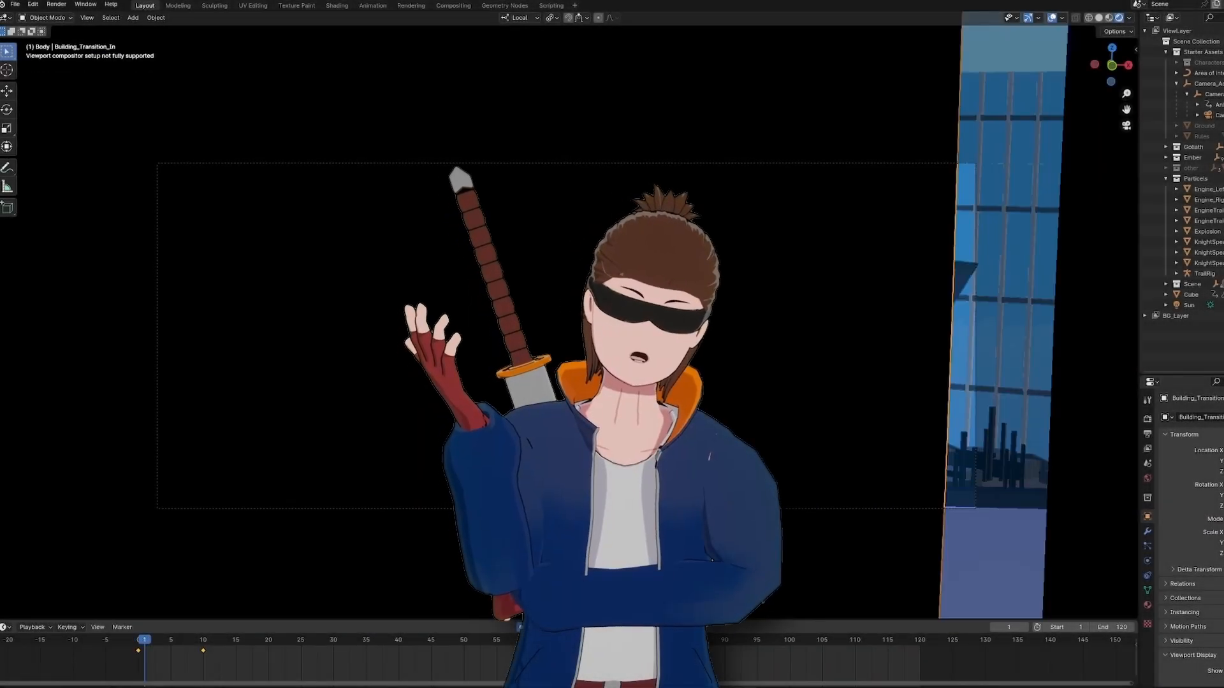
# Step: Play the city boss-fight animation with the knight attacking the mech, showing the ForegroundBuildings_GN tree
pyautogui.click(568, 627)
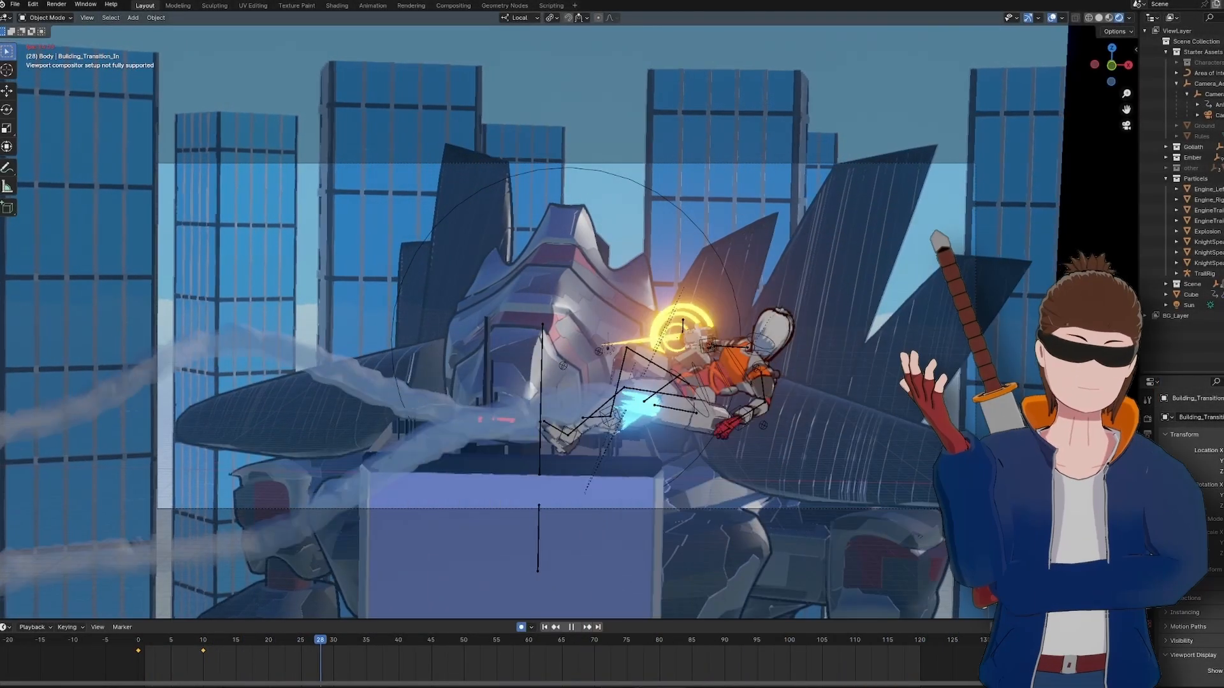
pyautogui.click(489, 639)
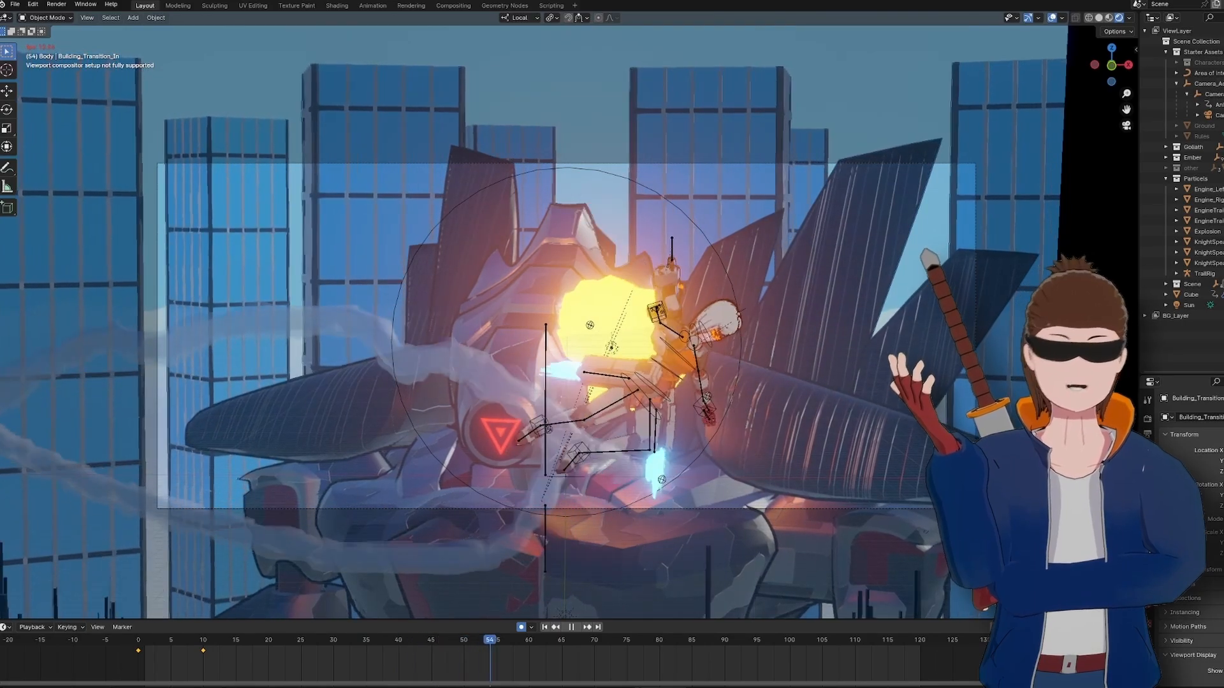
pyautogui.click(653, 639)
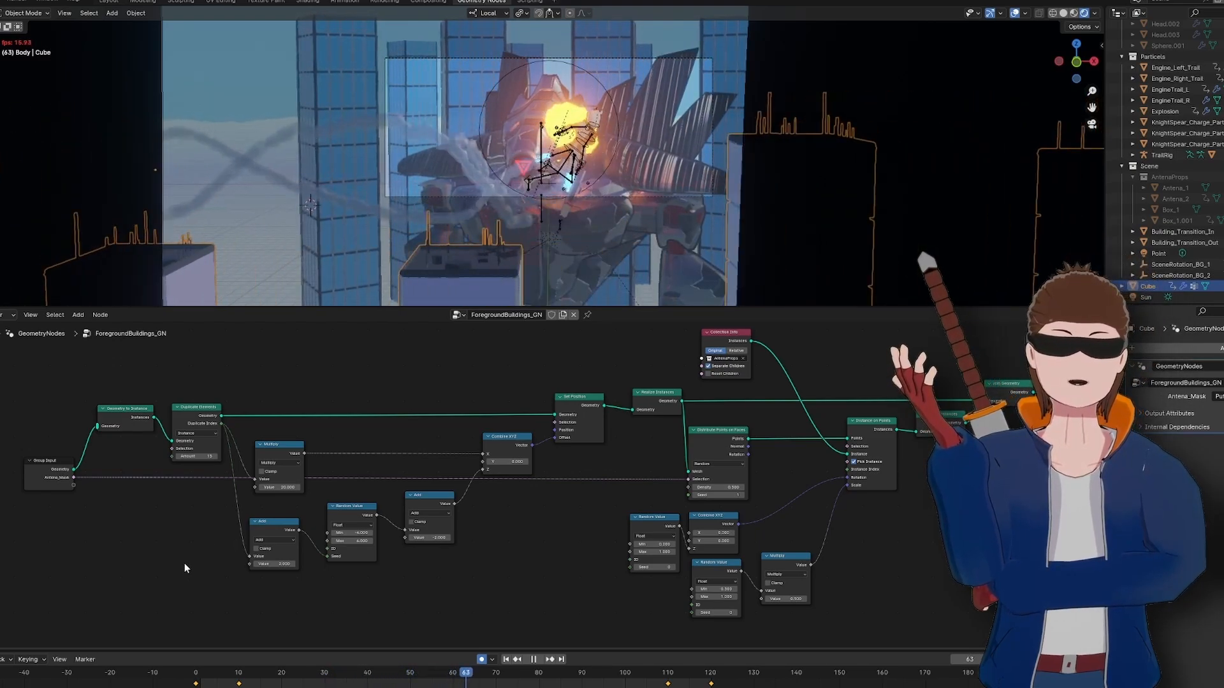
pyautogui.click(533, 660)
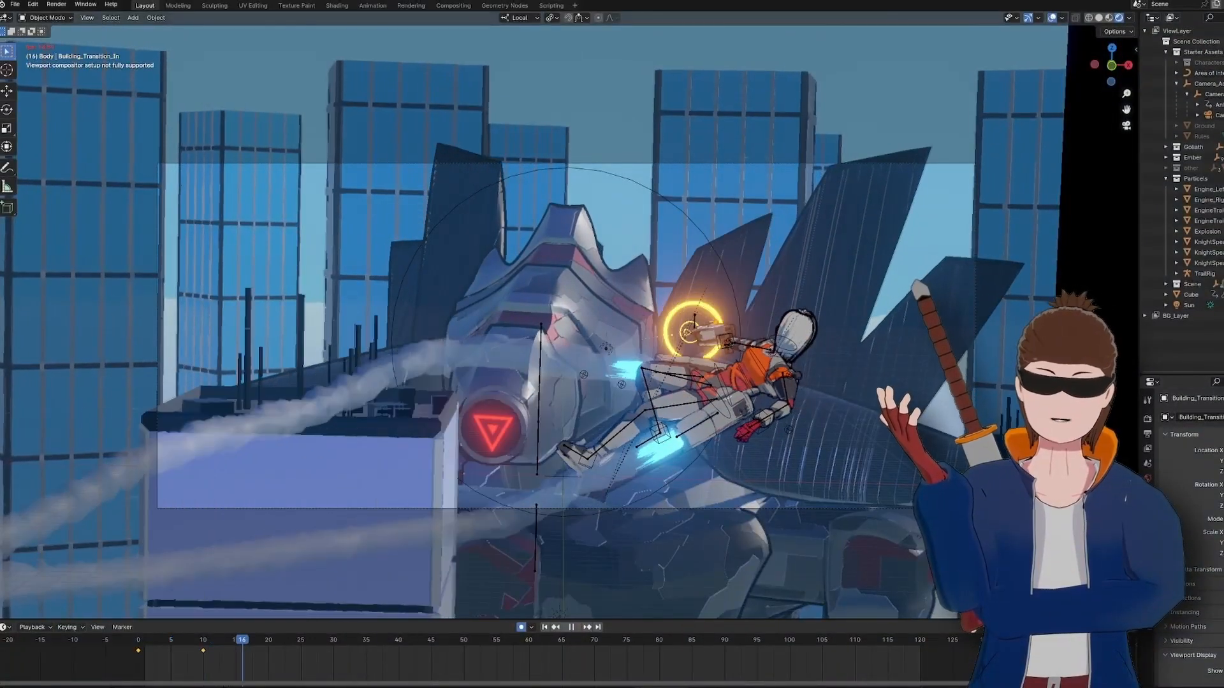
# Step: Show the simulation-zone node tree beside the knight model, then the Discord announcements channel
pyautogui.click(505, 5)
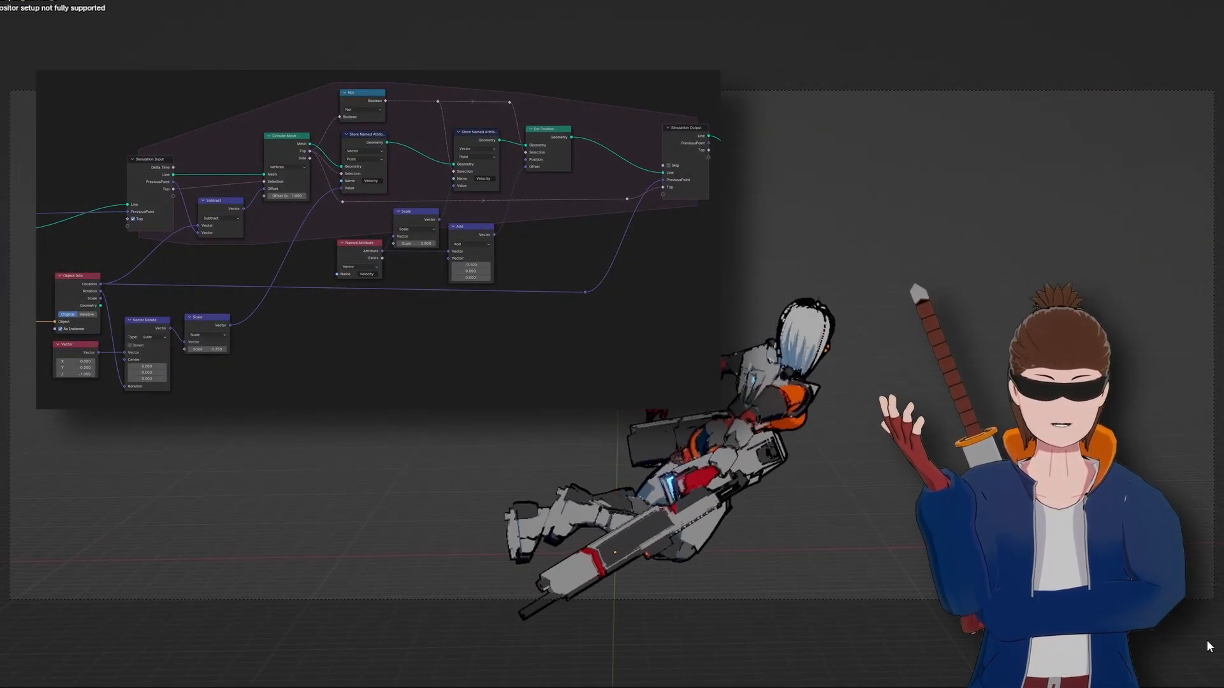
pyautogui.scroll(3)
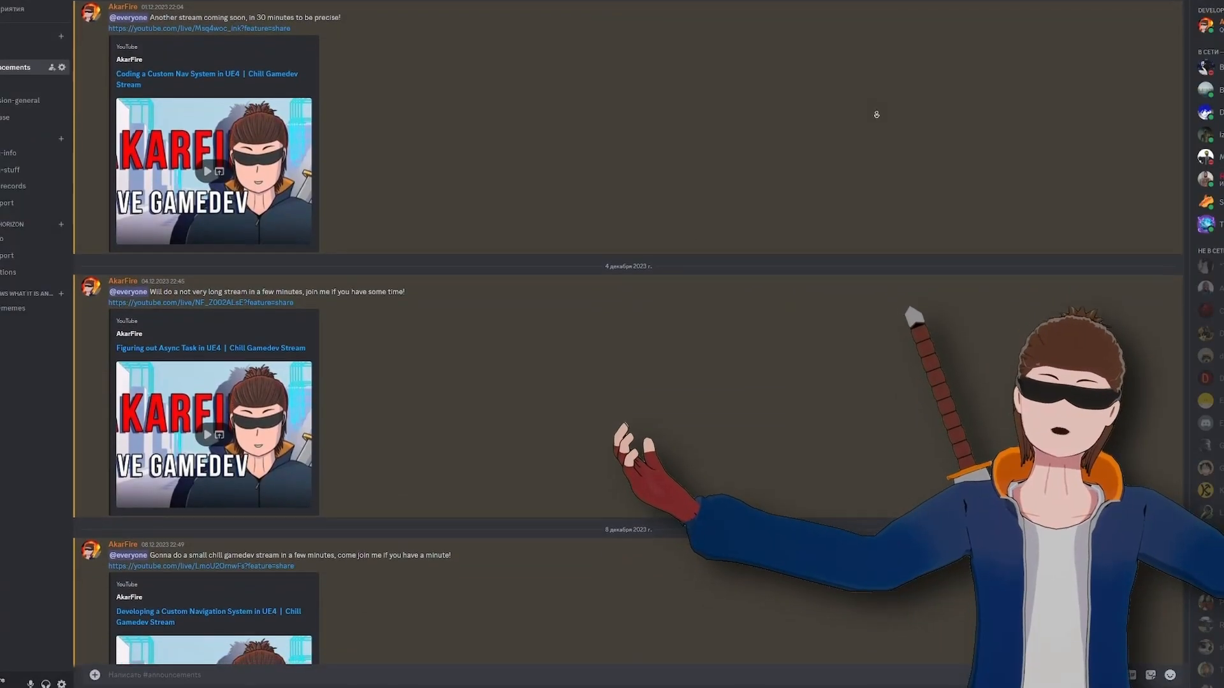
pyautogui.scroll(-3)
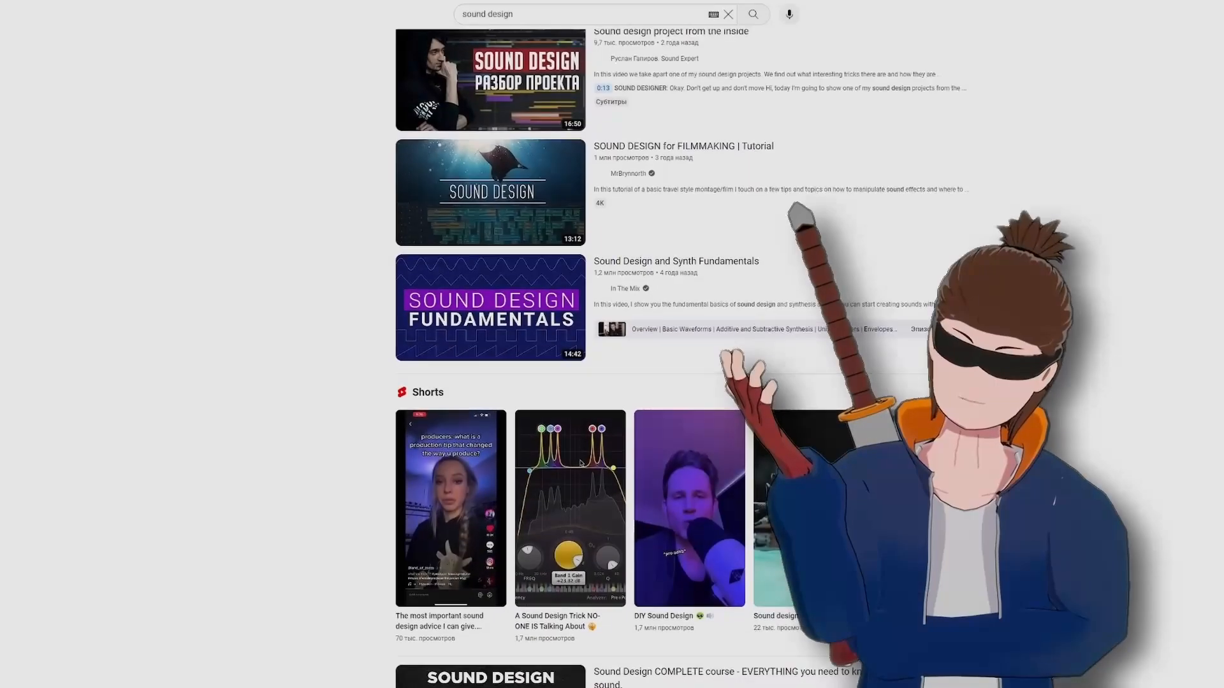
pyautogui.scroll(-3)
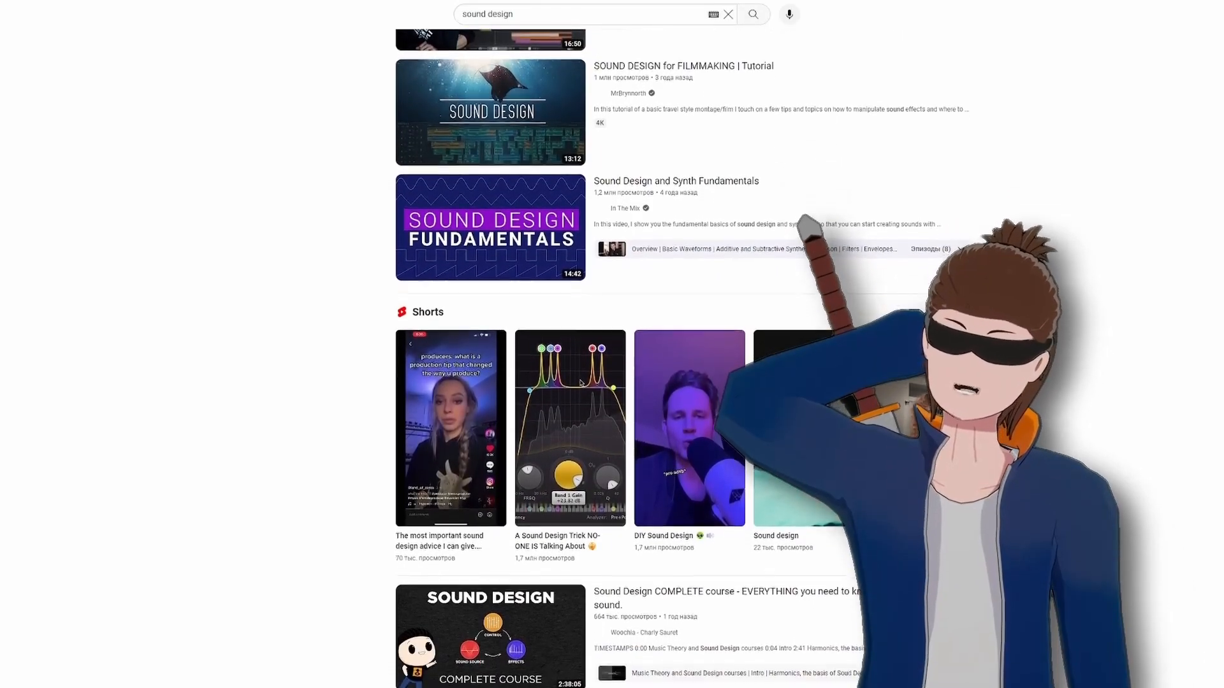
pyautogui.scroll(-3)
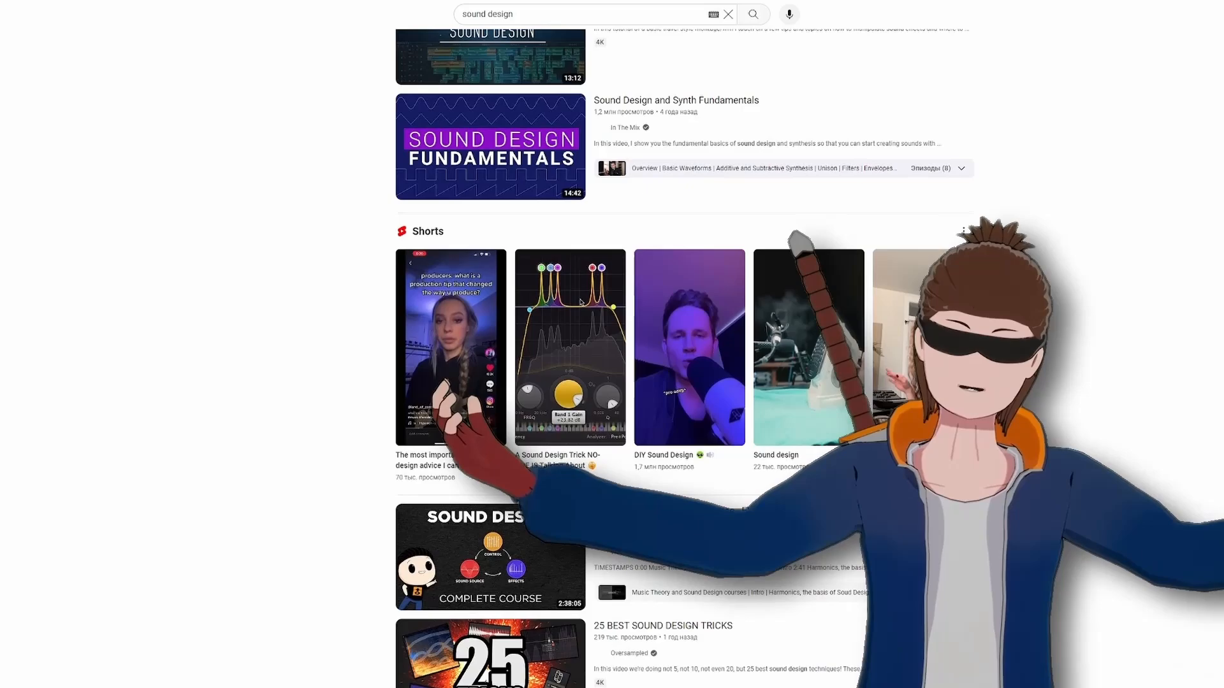
pyautogui.scroll(-3)
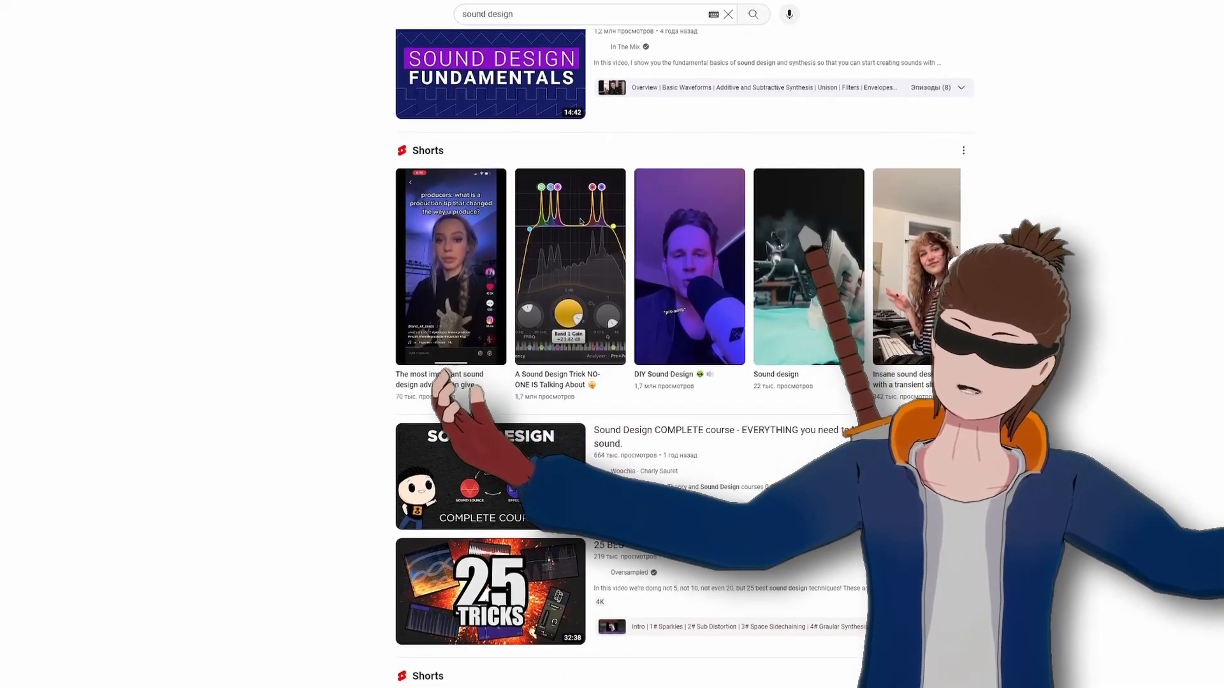
pyautogui.scroll(-3)
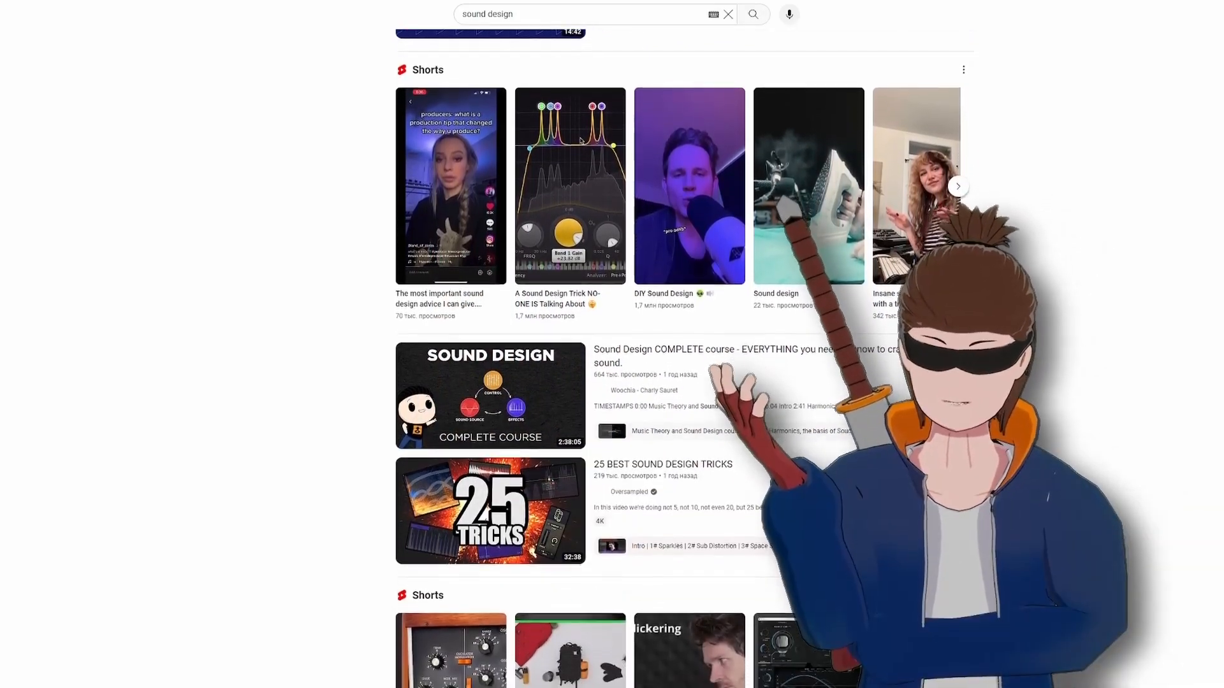
pyautogui.scroll(-3)
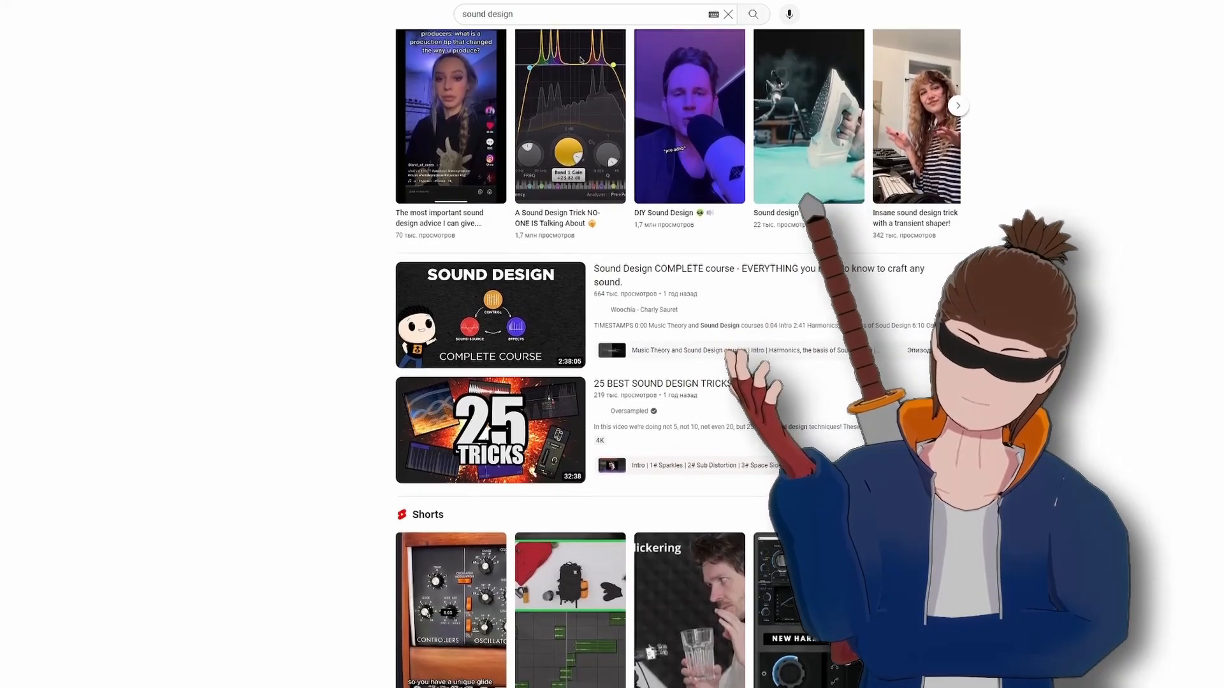
pyautogui.scroll(-3)
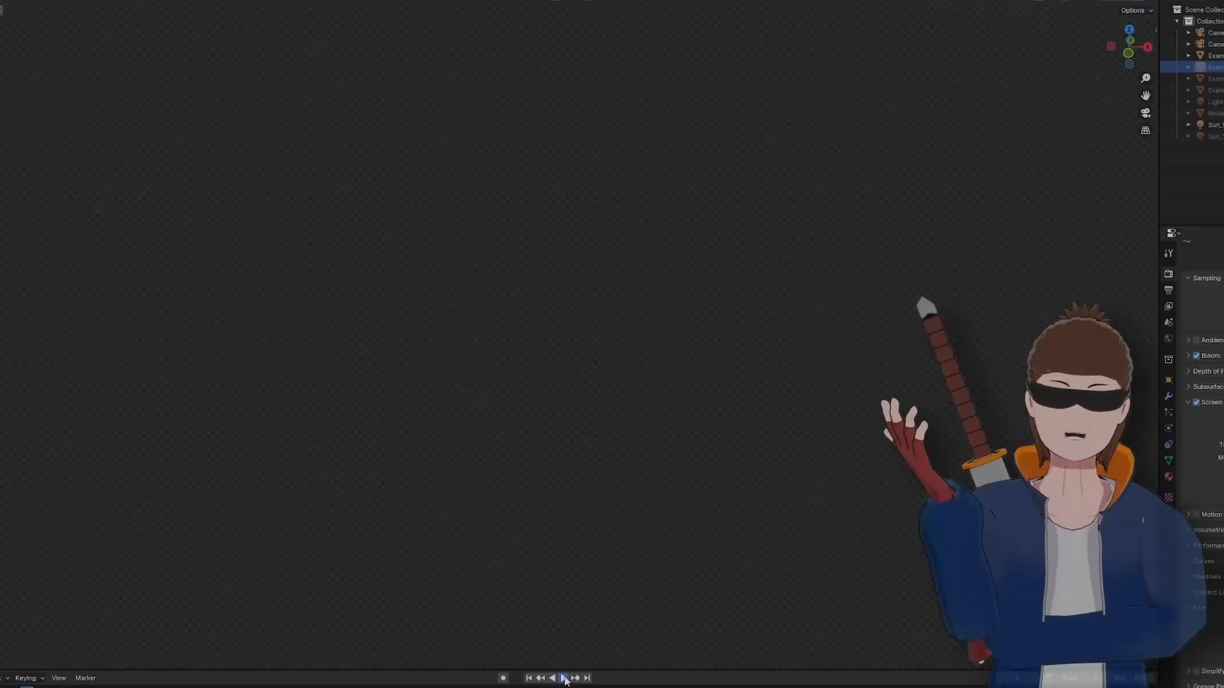
# Step: Start playback so the stone blocks tumble and dust particles scatter
pyautogui.click(559, 677)
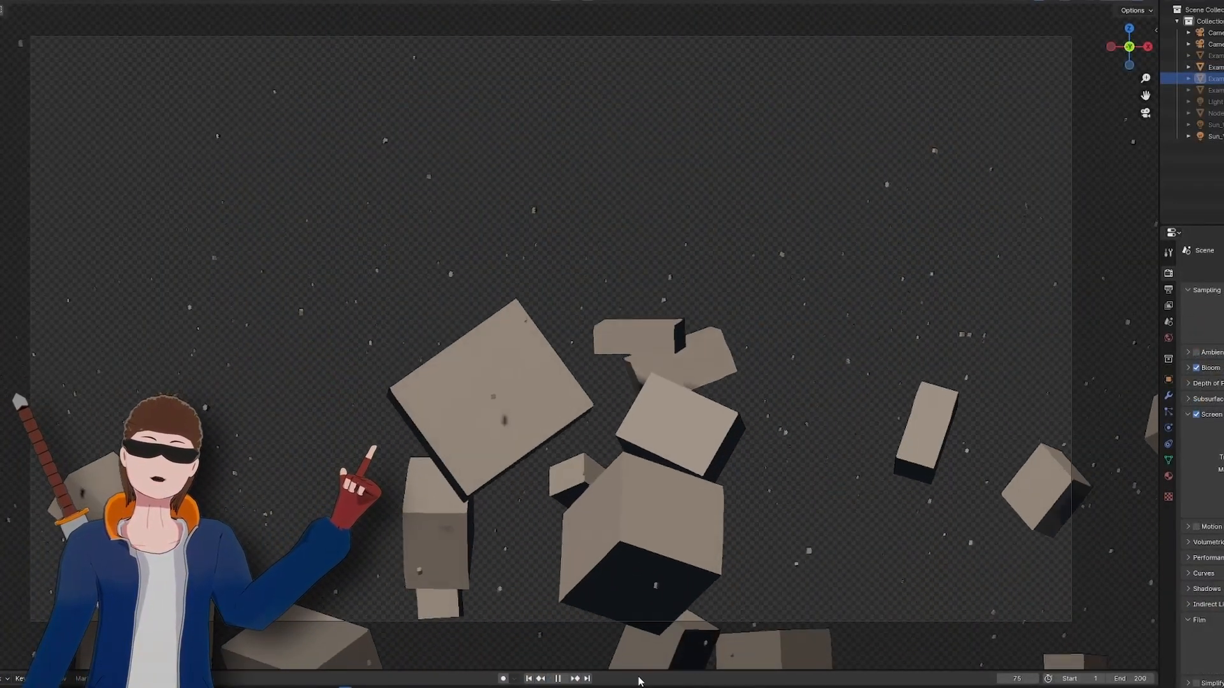
# Step: Pause the tumbling-block simulation playback in the timeline
pyautogui.click(557, 679)
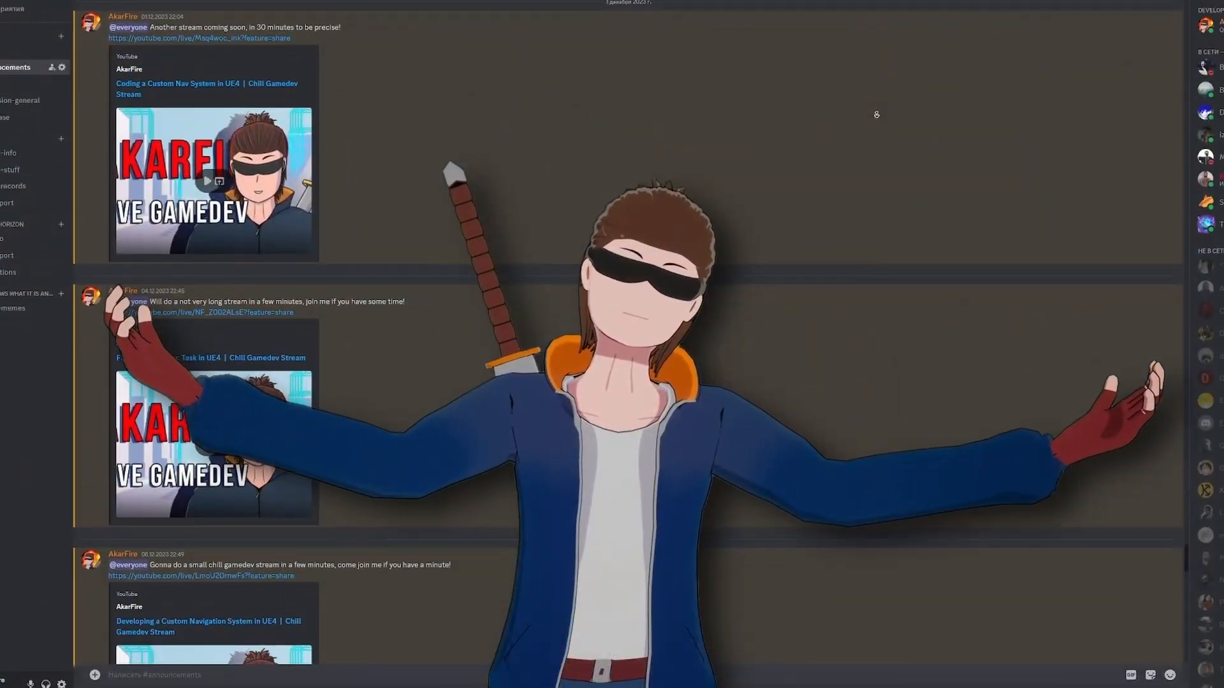
pyautogui.scroll(-3)
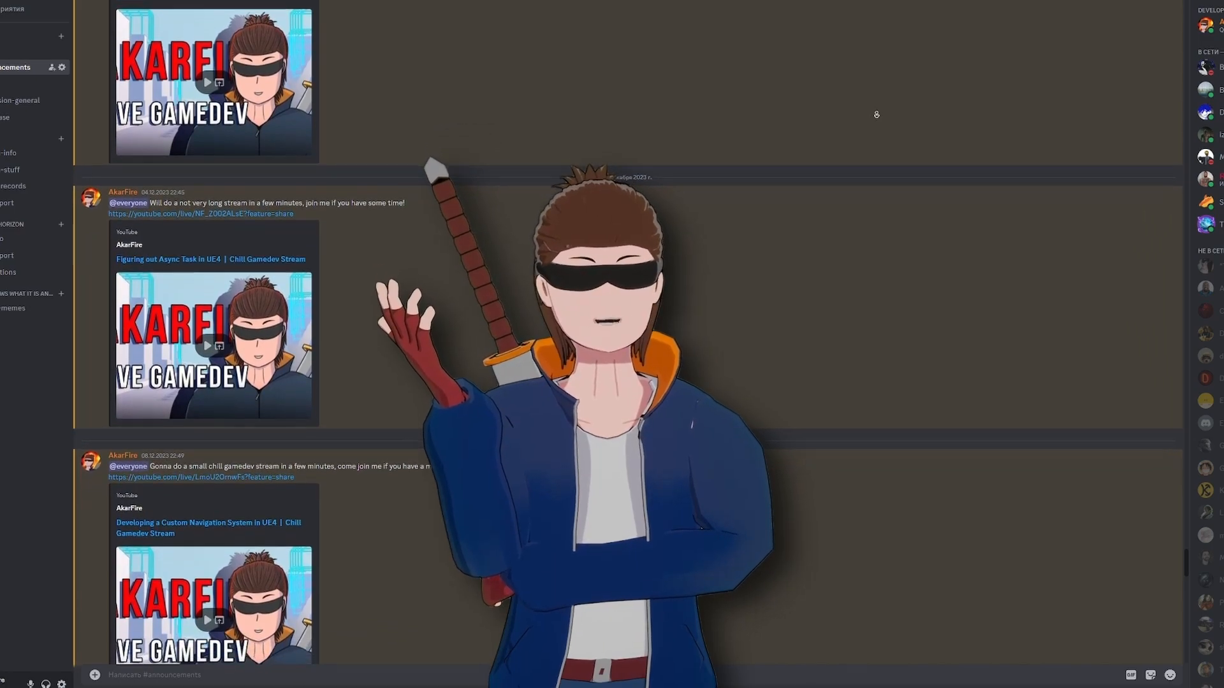
pyautogui.scroll(-3)
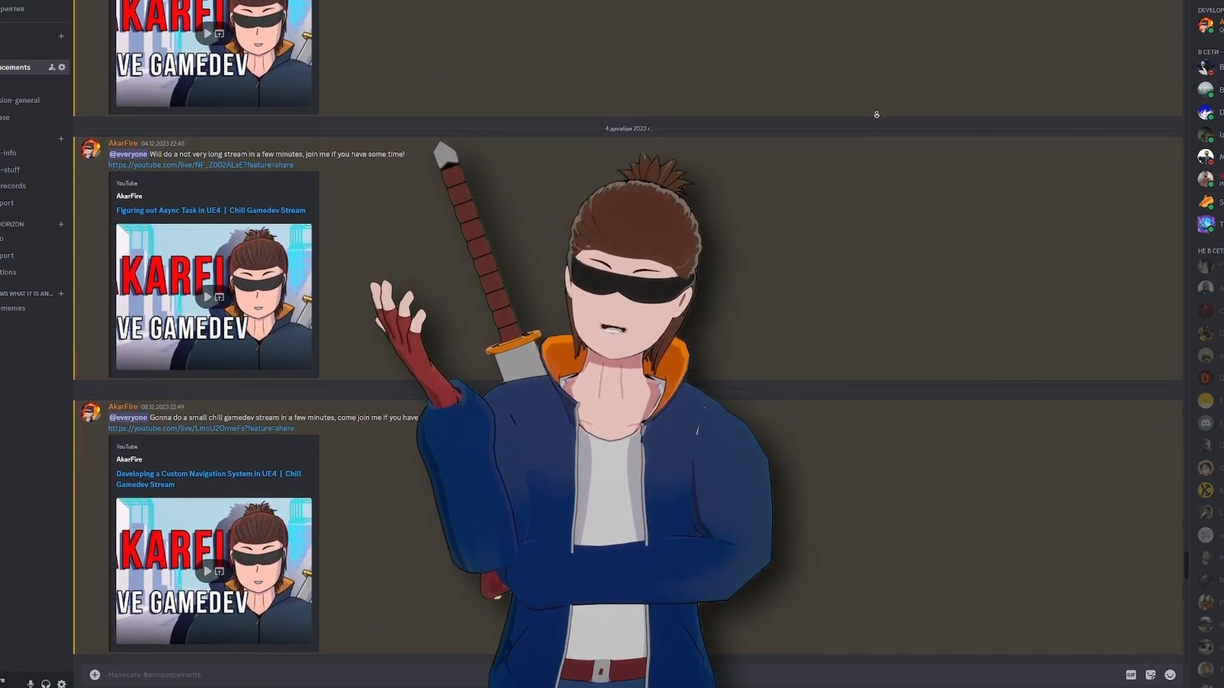
pyautogui.scroll(-3)
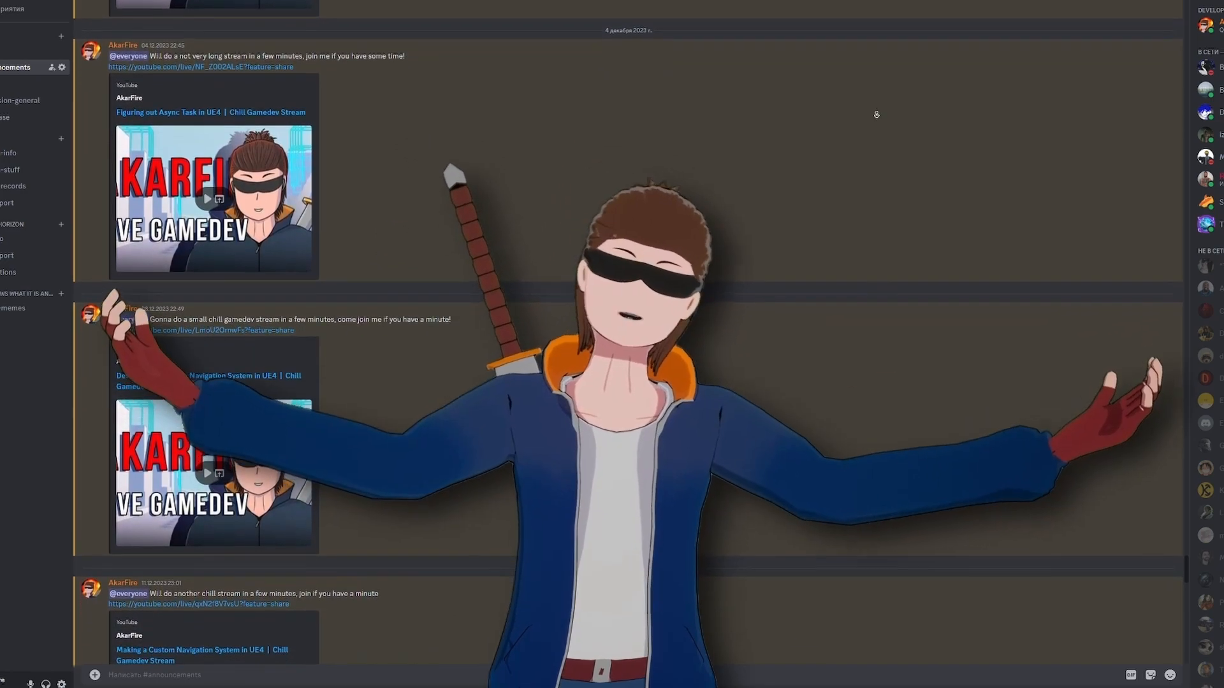
pyautogui.scroll(-3)
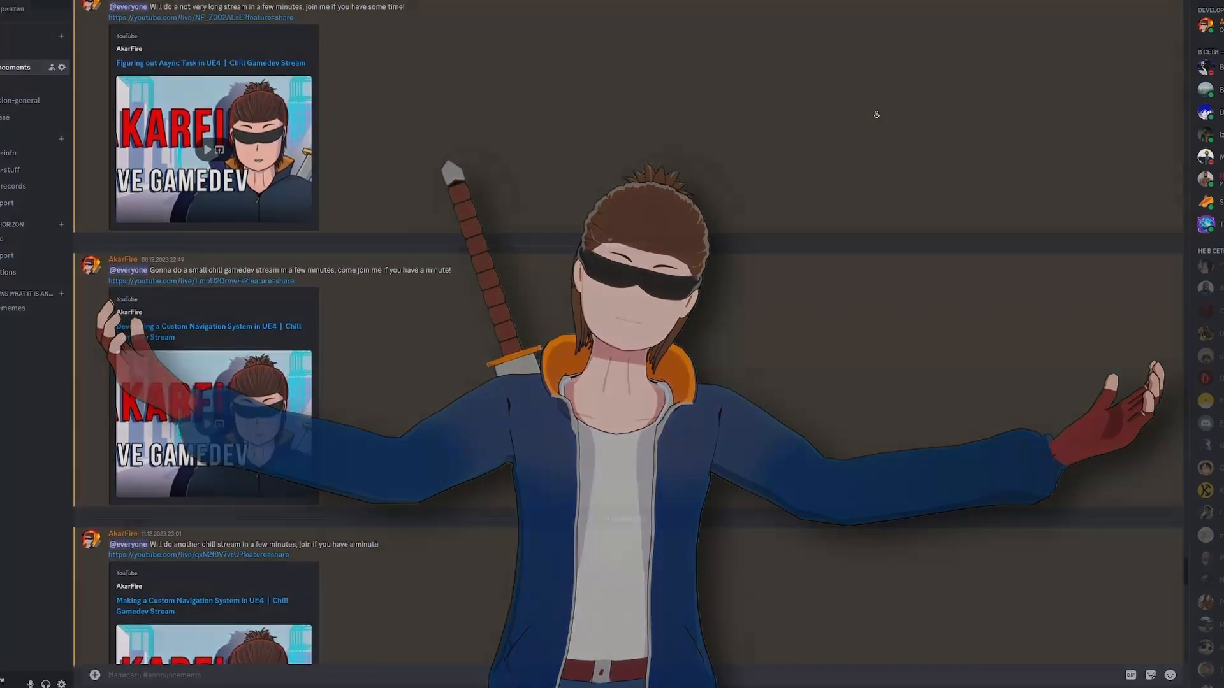